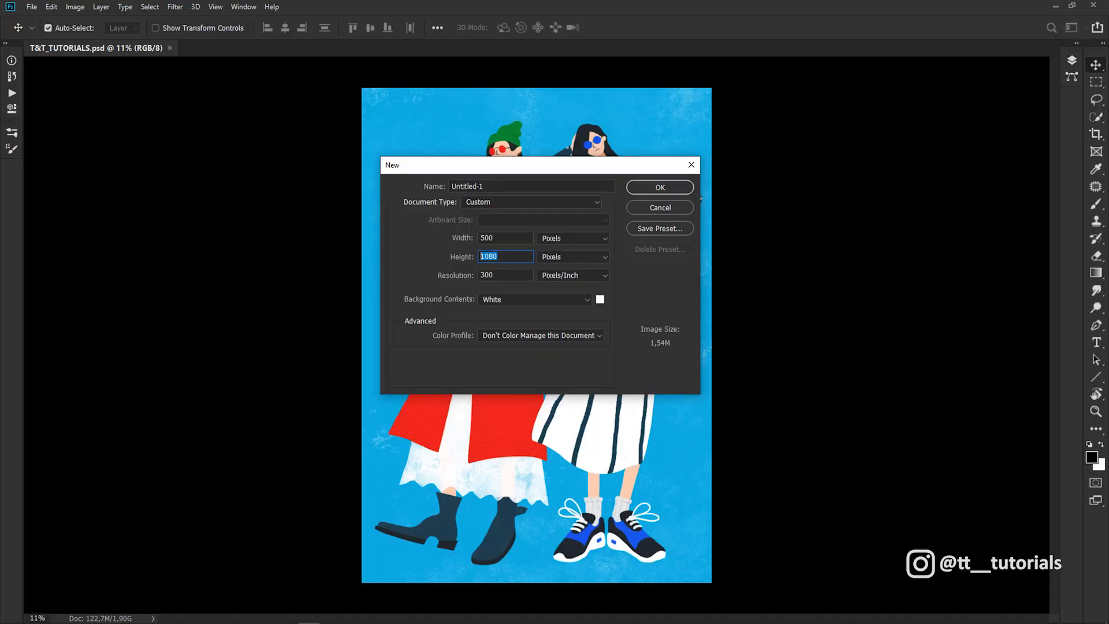
Create a new 500 × 500 pixel document for the brush blob.
text(500)
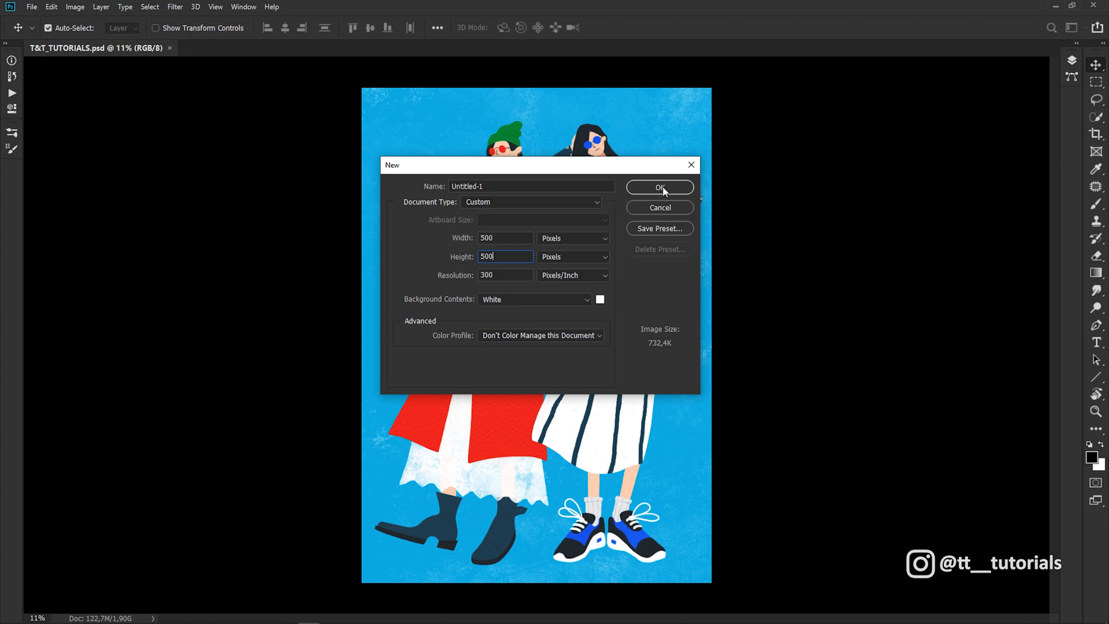
click(659, 187)
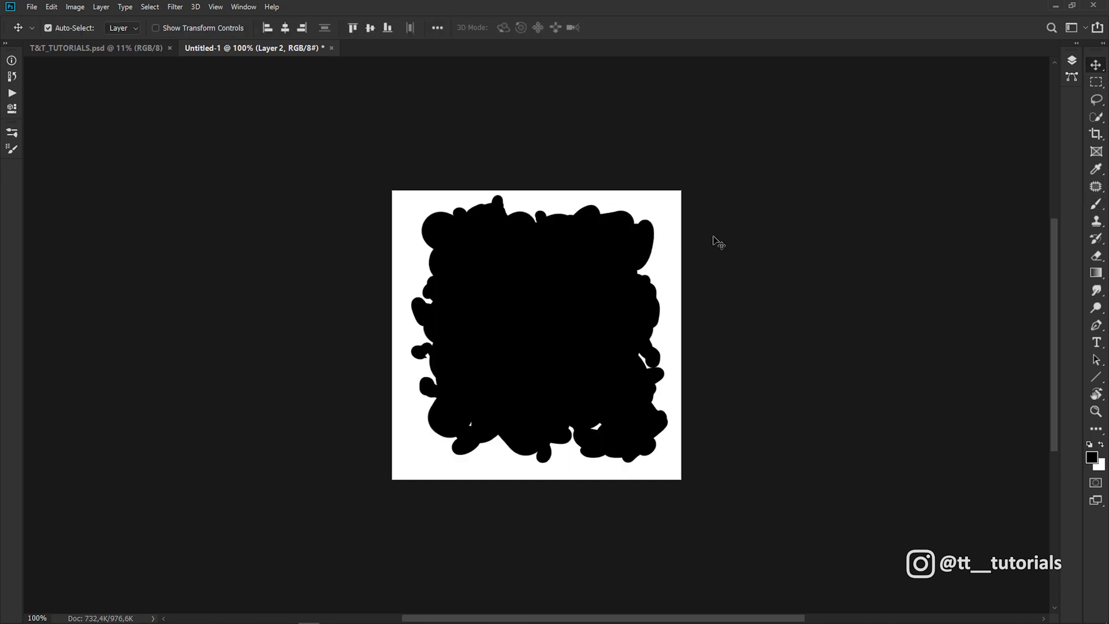
Define the black blob as a new brush preset via Edit > Define Brush Preset.
click(51, 7)
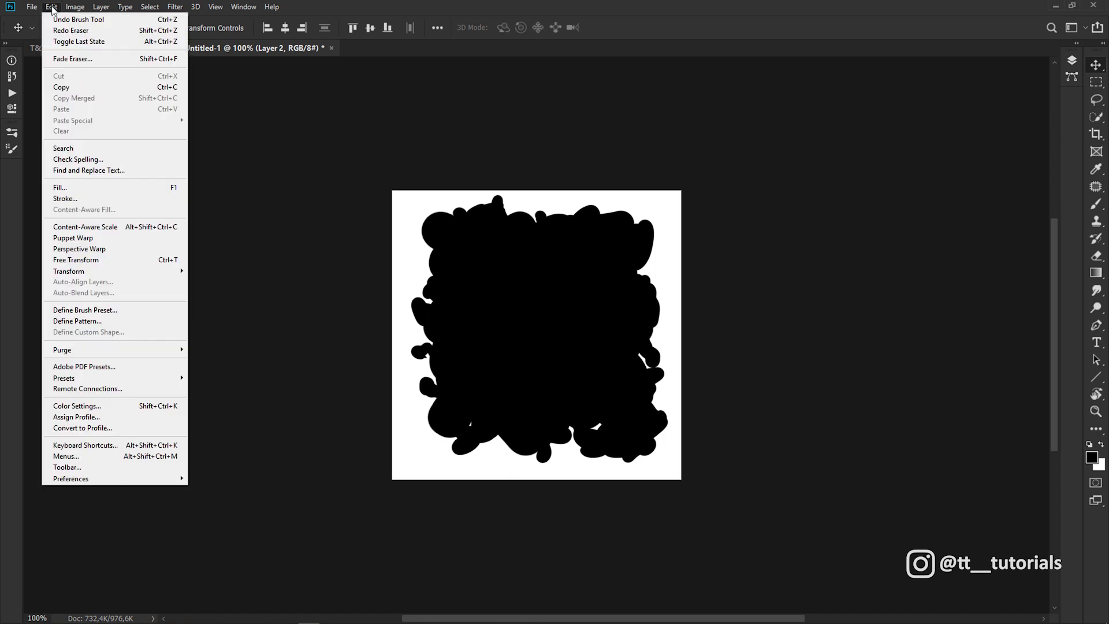
mouse_move(85, 310)
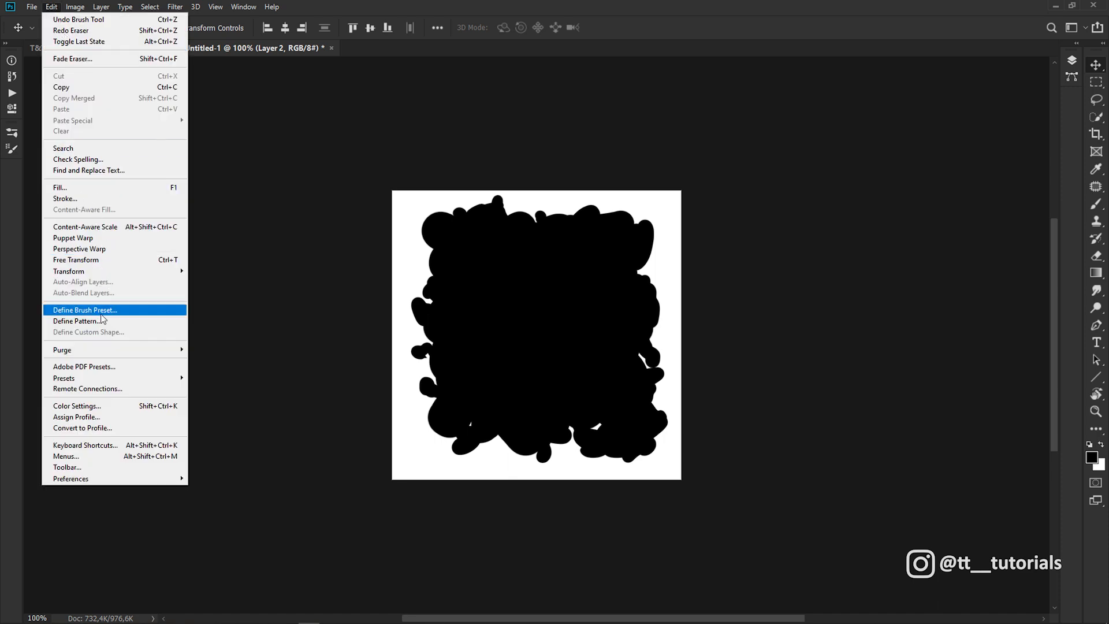
click(84, 310)
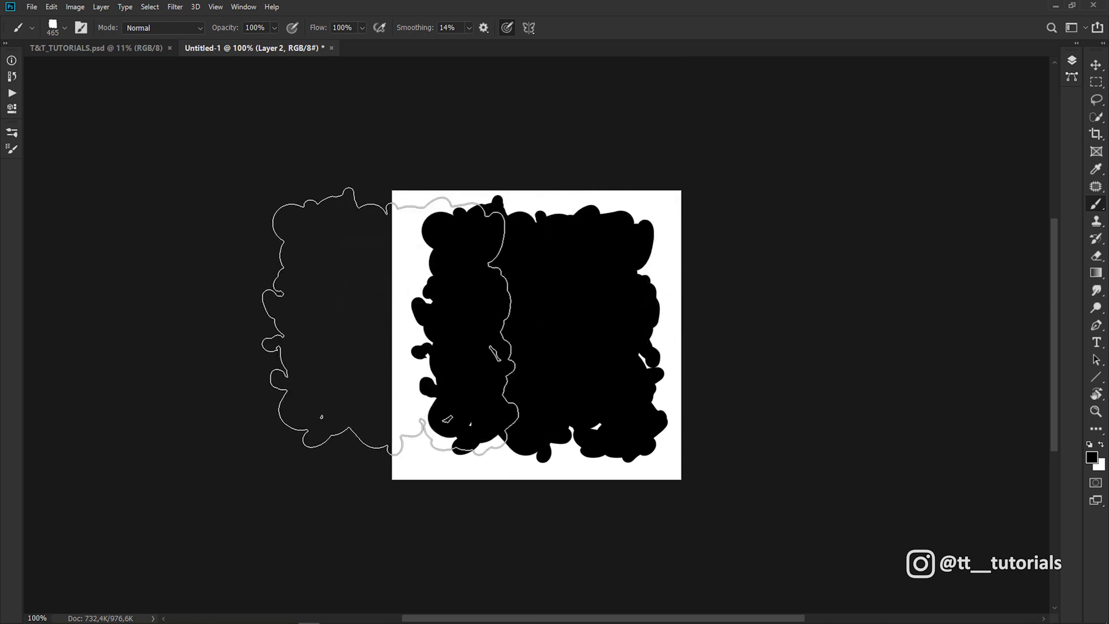
Offset the scratched texture with Wrap Around to expose its tile seams.
click(175, 7)
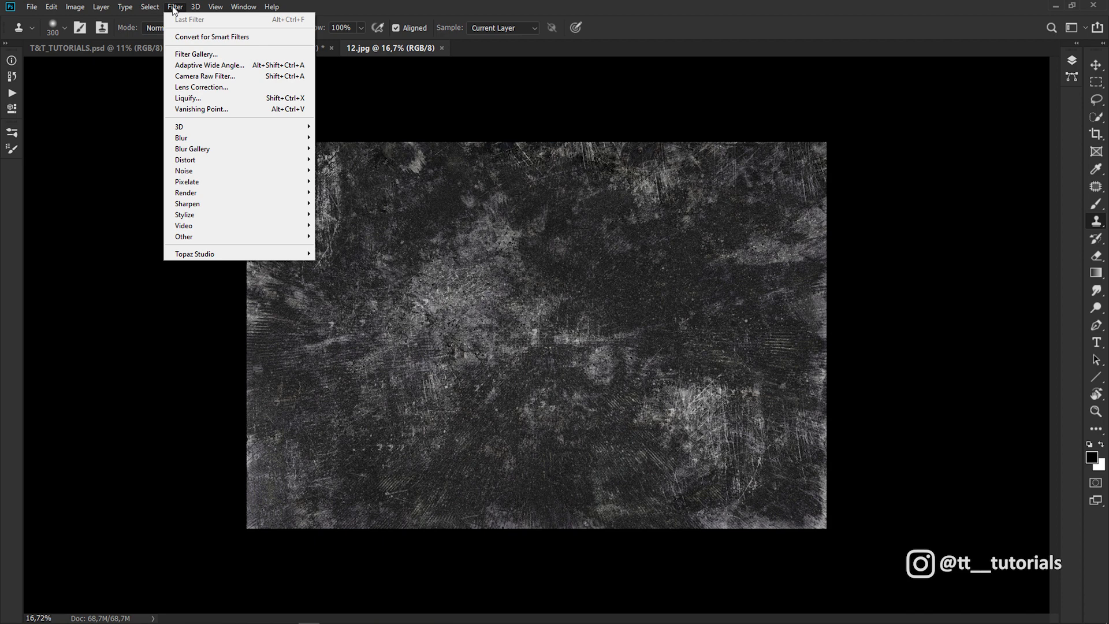
mouse_move(226, 215)
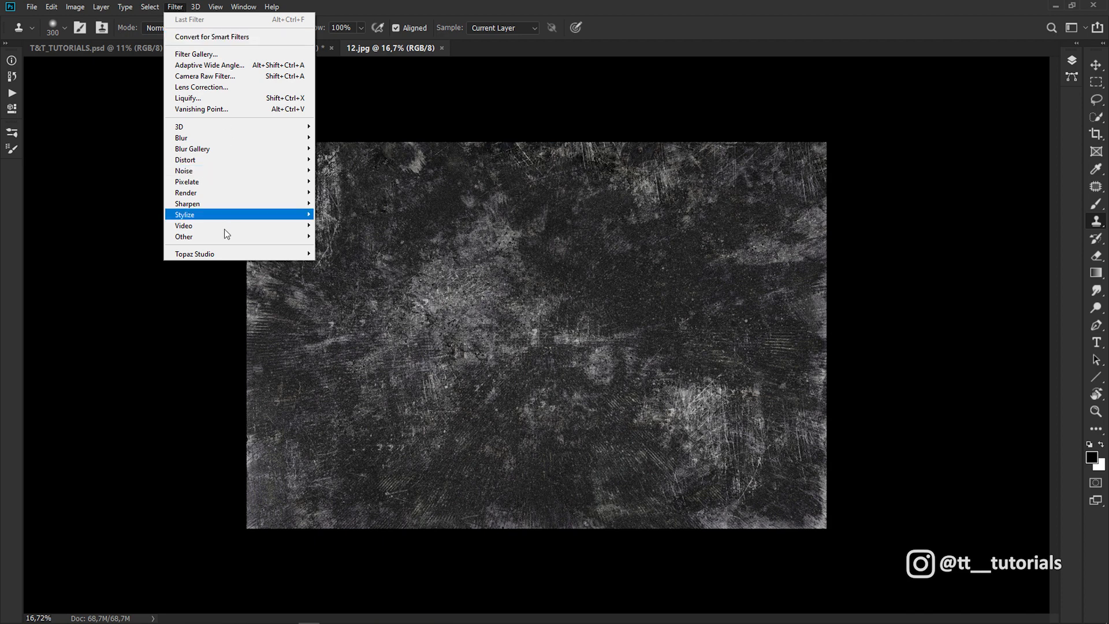
mouse_move(184, 236)
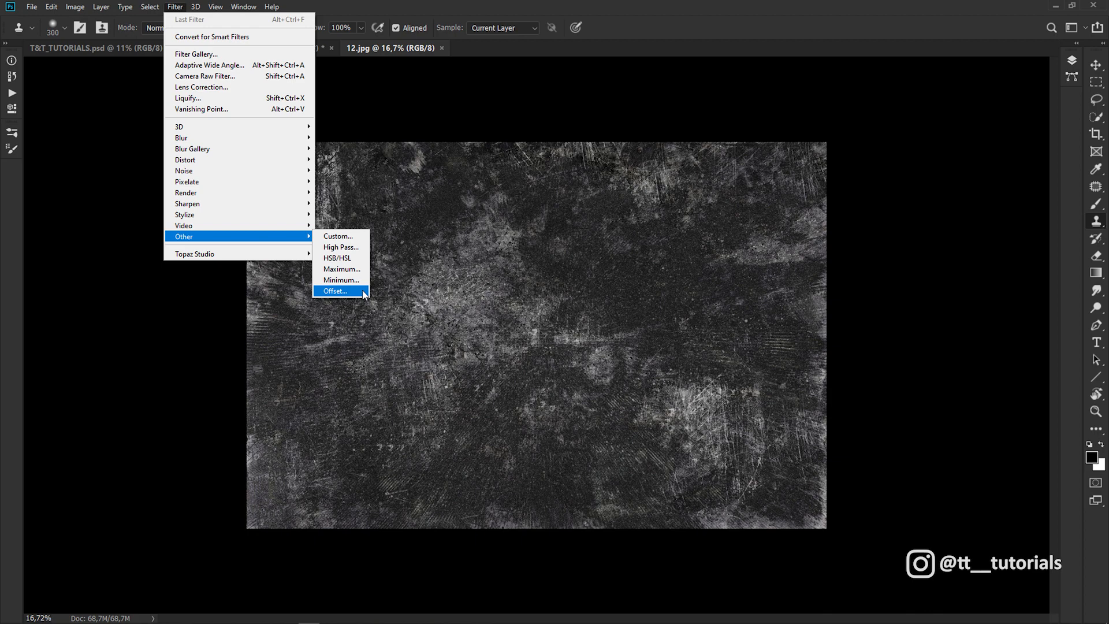
click(334, 291)
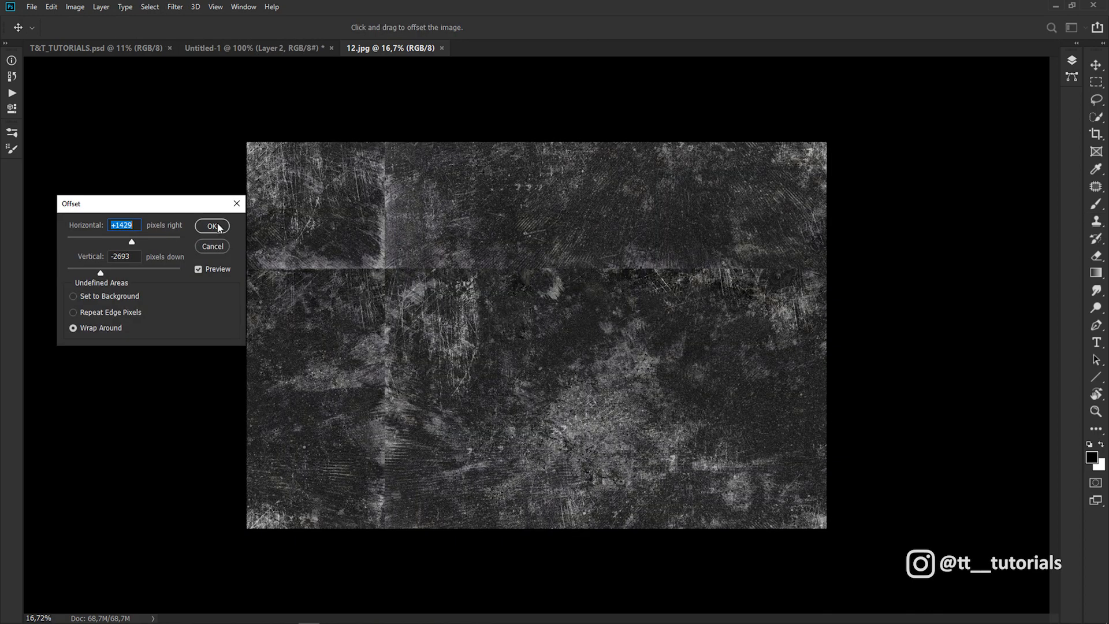
click(213, 225)
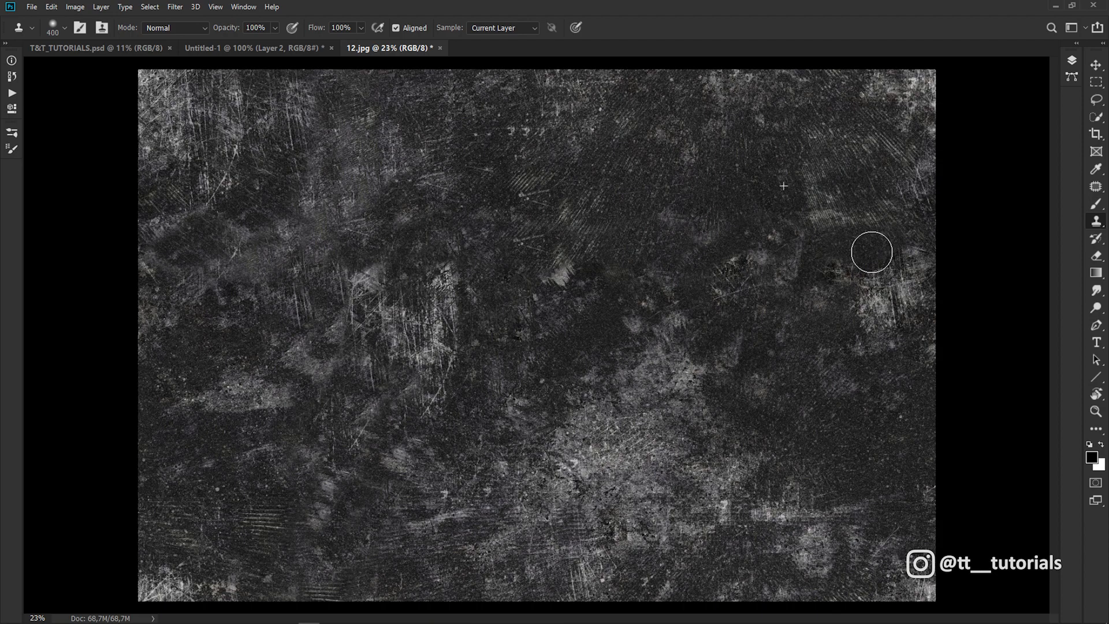
Clone away the seams and save the texture as a pattern via Define Pattern.
click(175, 7)
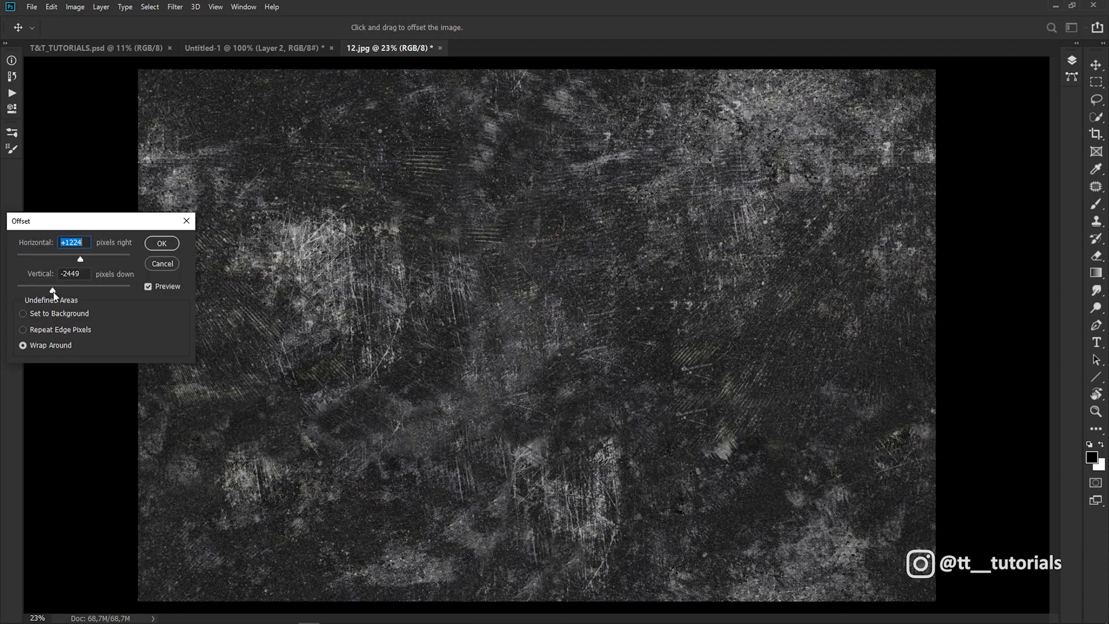
text(-1701)
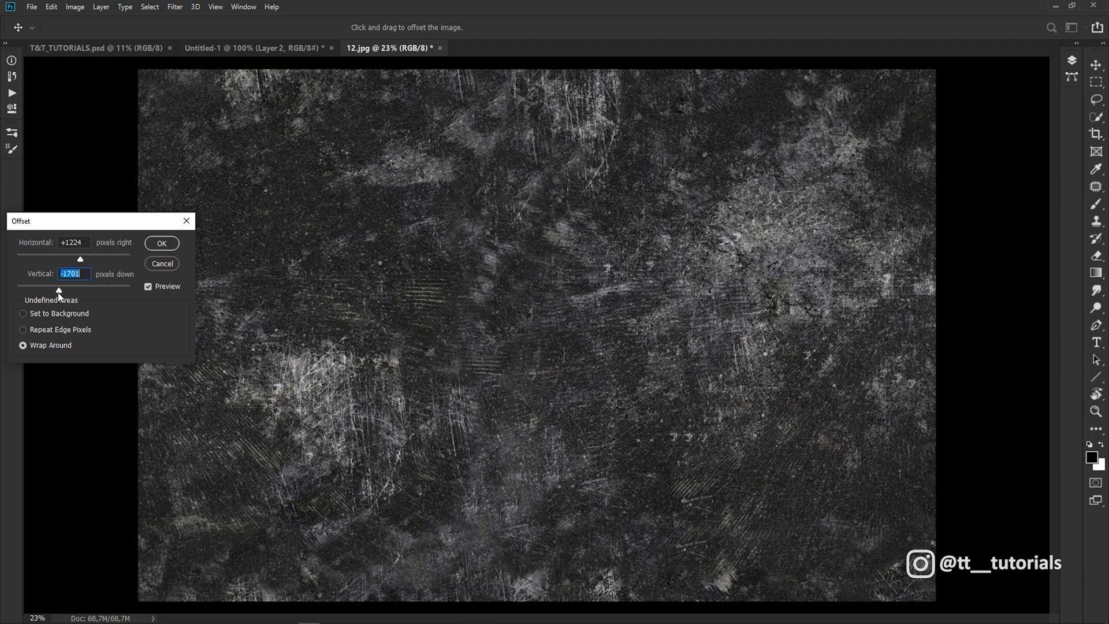
click(51, 7)
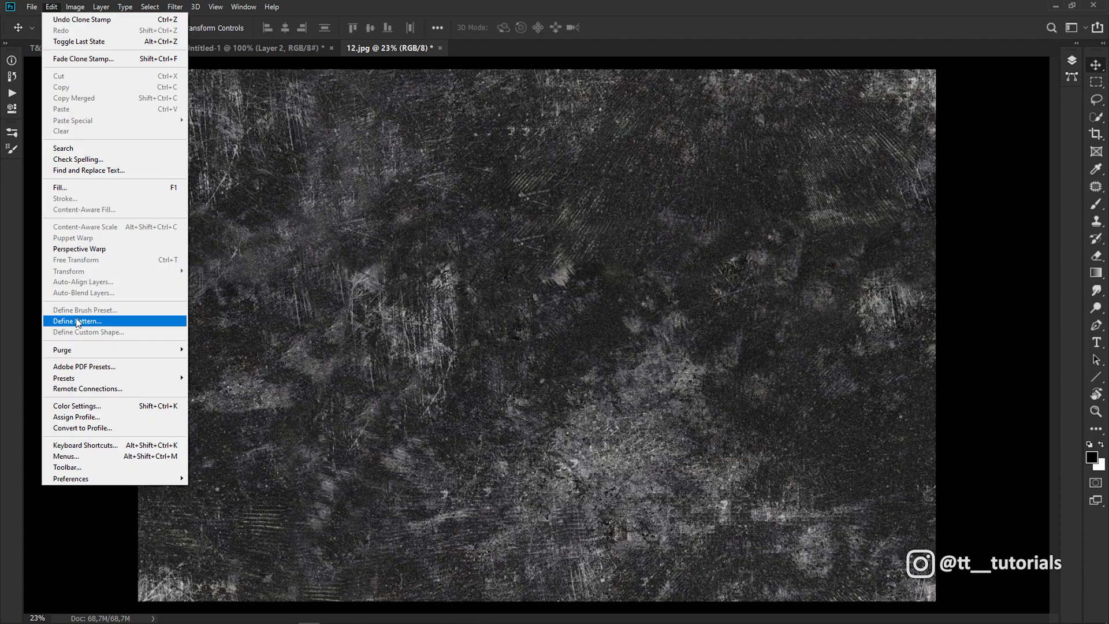
click(76, 320)
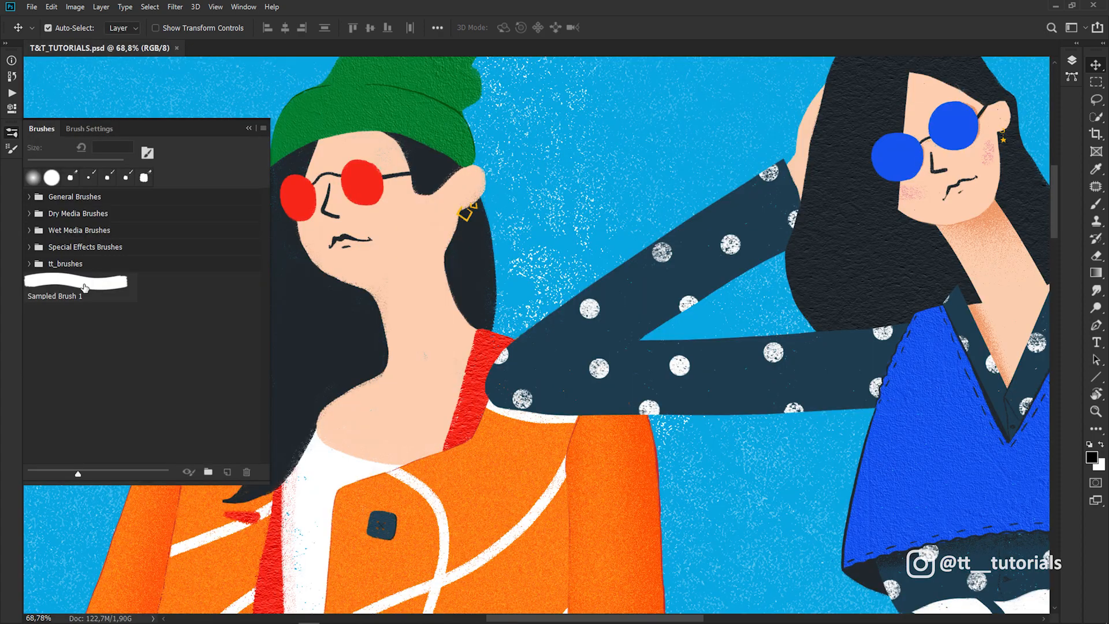
Texture the blob brush with the scratched pattern in Multiply mode, Scale 15%, Depth 100%.
click(80, 286)
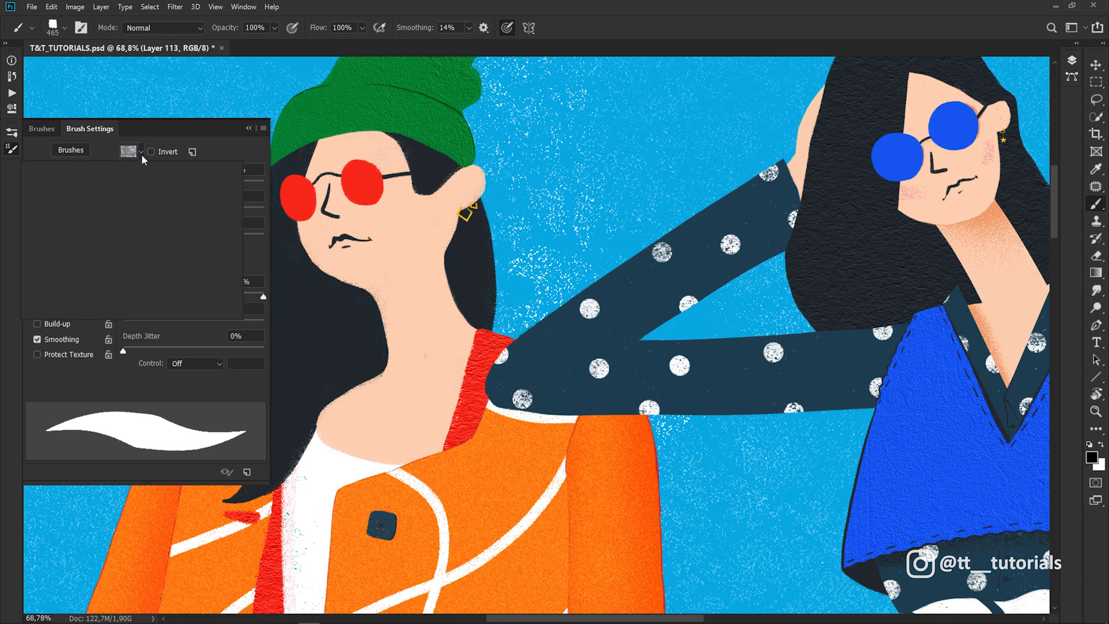
click(139, 151)
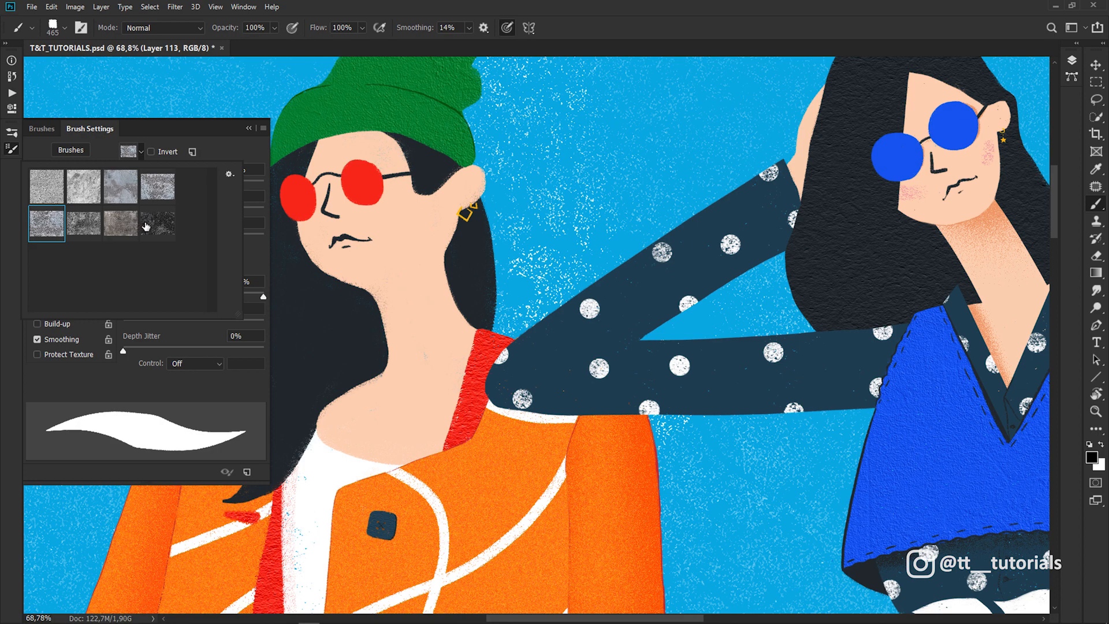
click(158, 223)
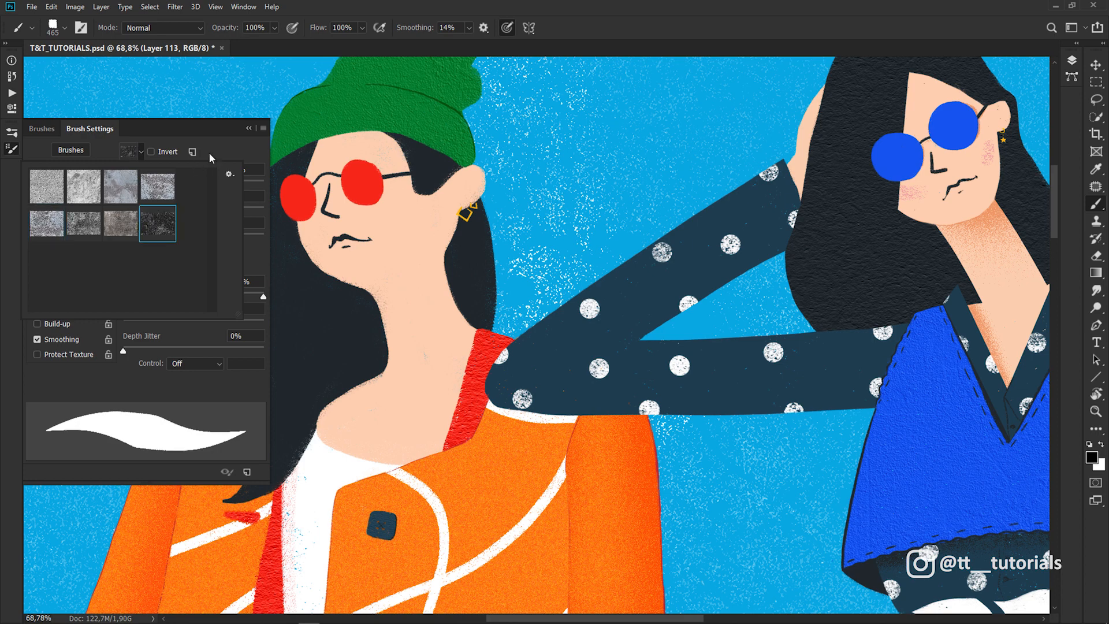
click(180, 267)
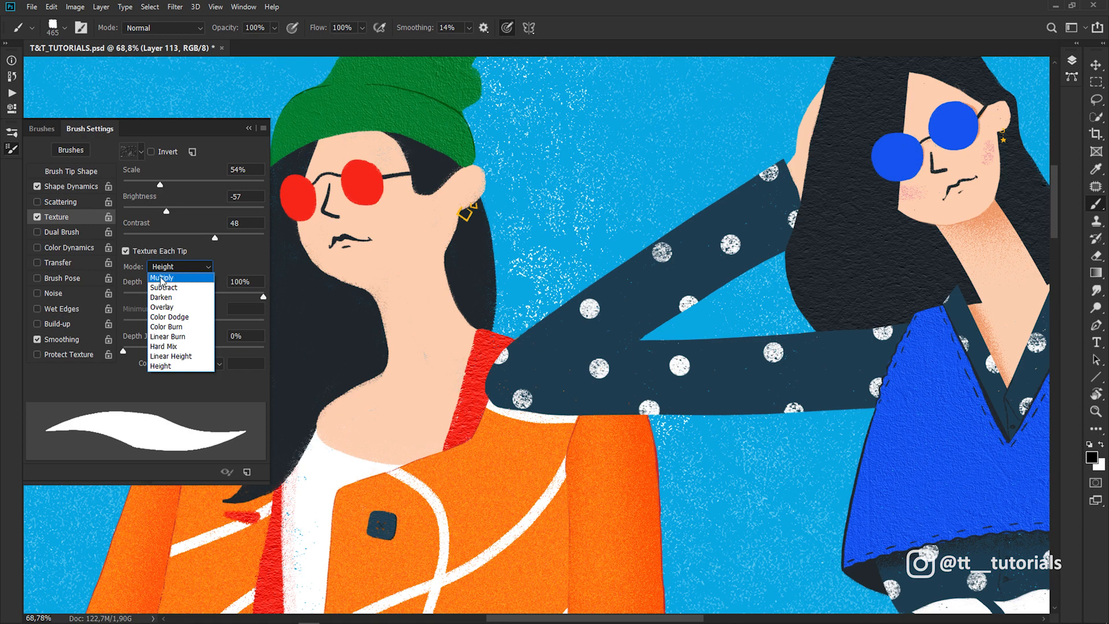
click(162, 276)
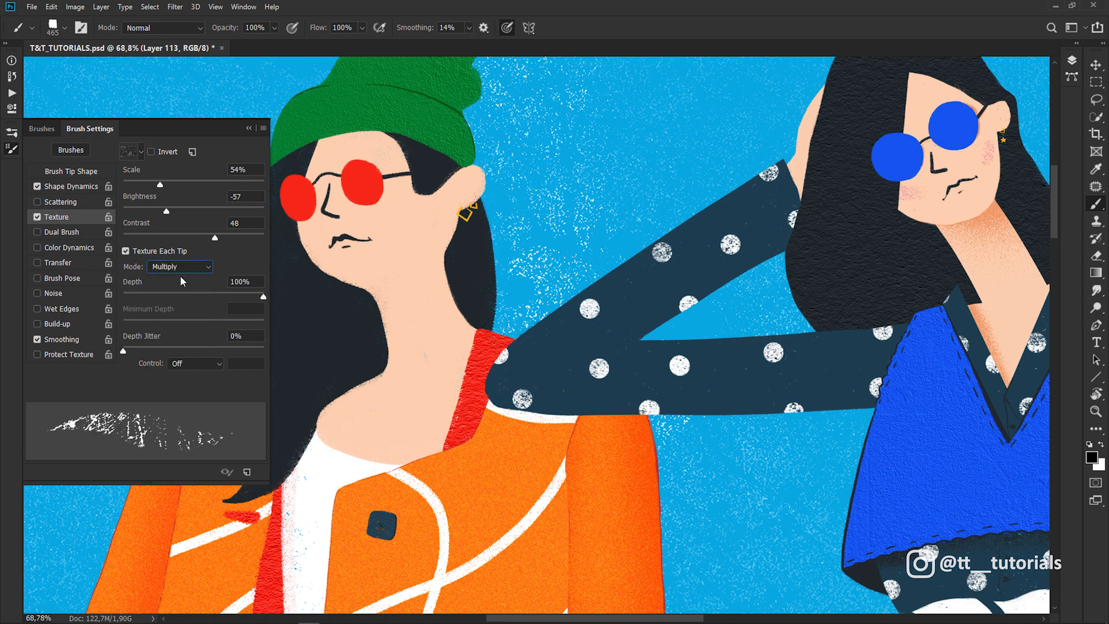
drag(147, 210, 190, 210)
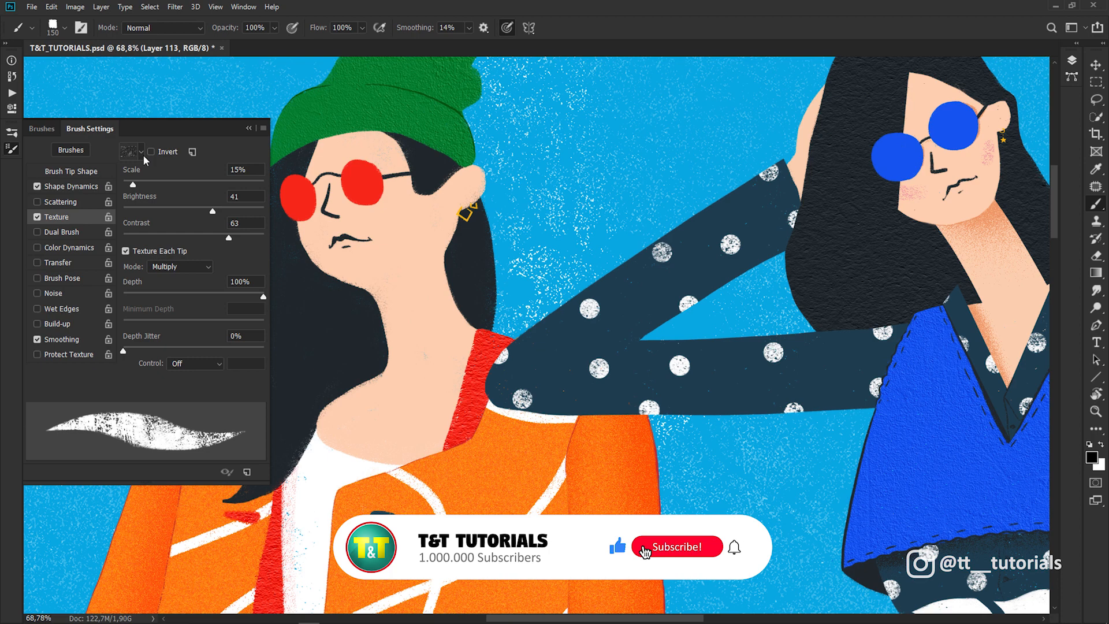
Place Pen tool anchor points along the left leg's edge below the coat.
click(152, 151)
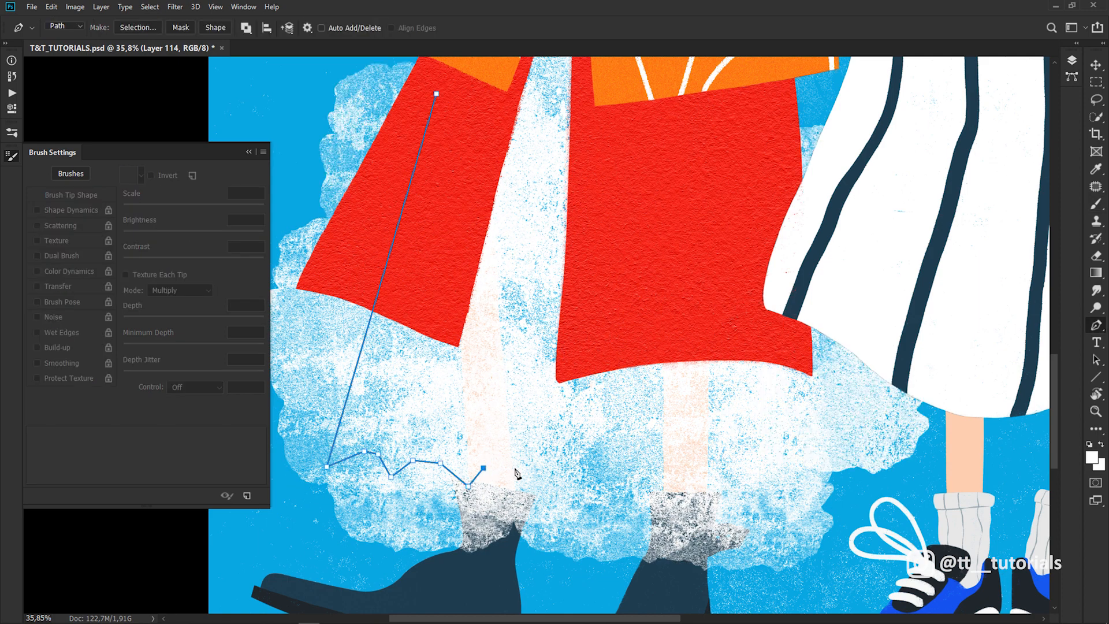
Paint with the texture brush at 53% Flow along the edge in the SEE_THROUGH_TEXTURE mask.
click(523, 493)
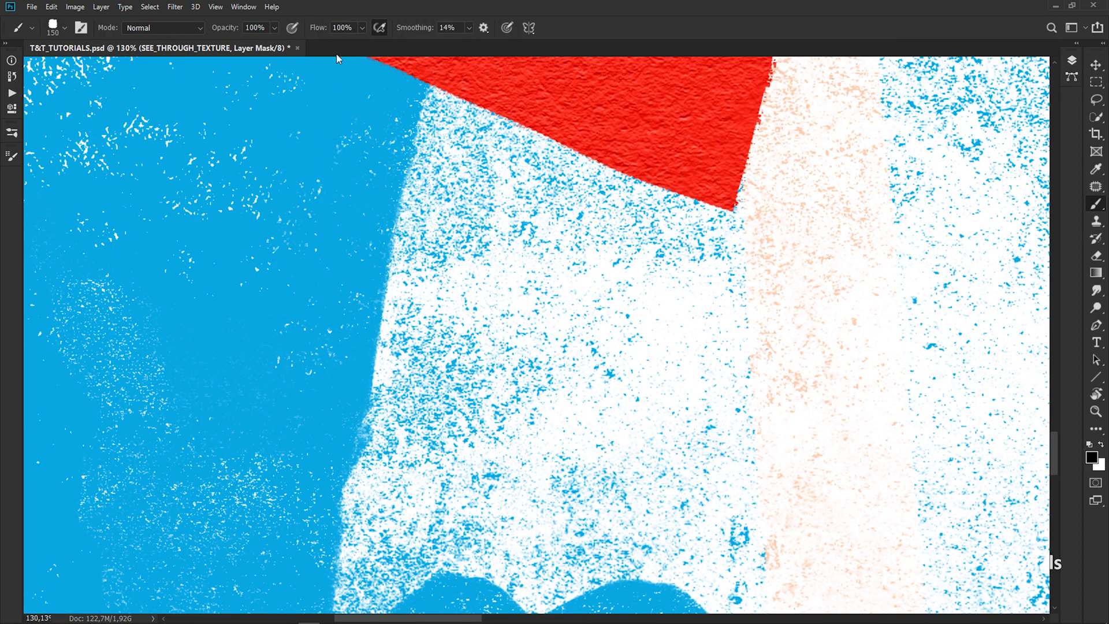
drag(360, 41, 336, 42)
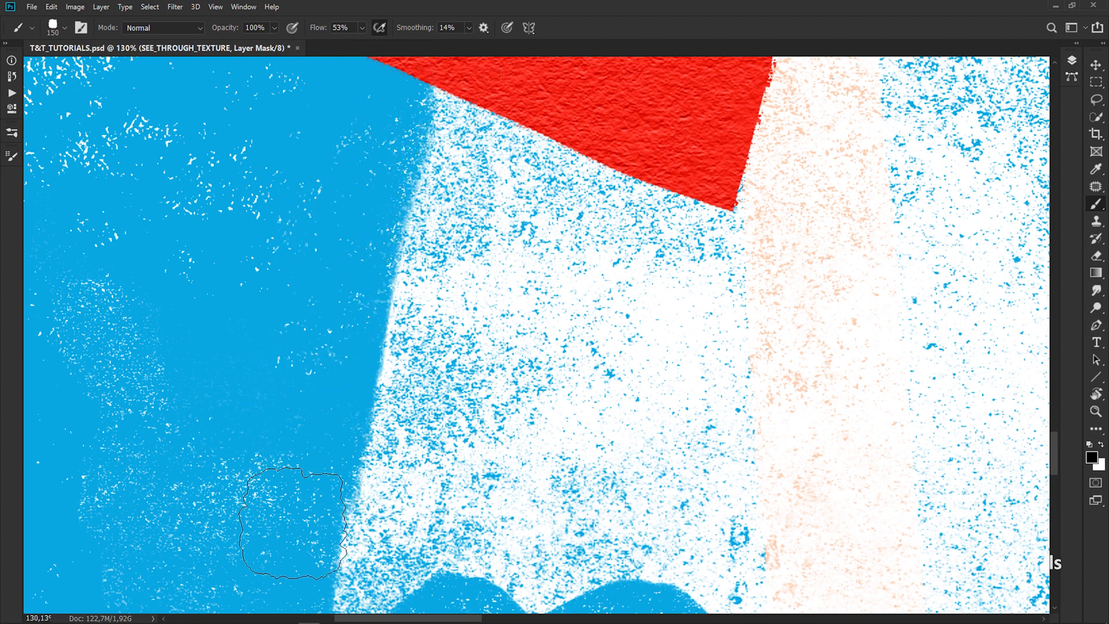
click(174, 7)
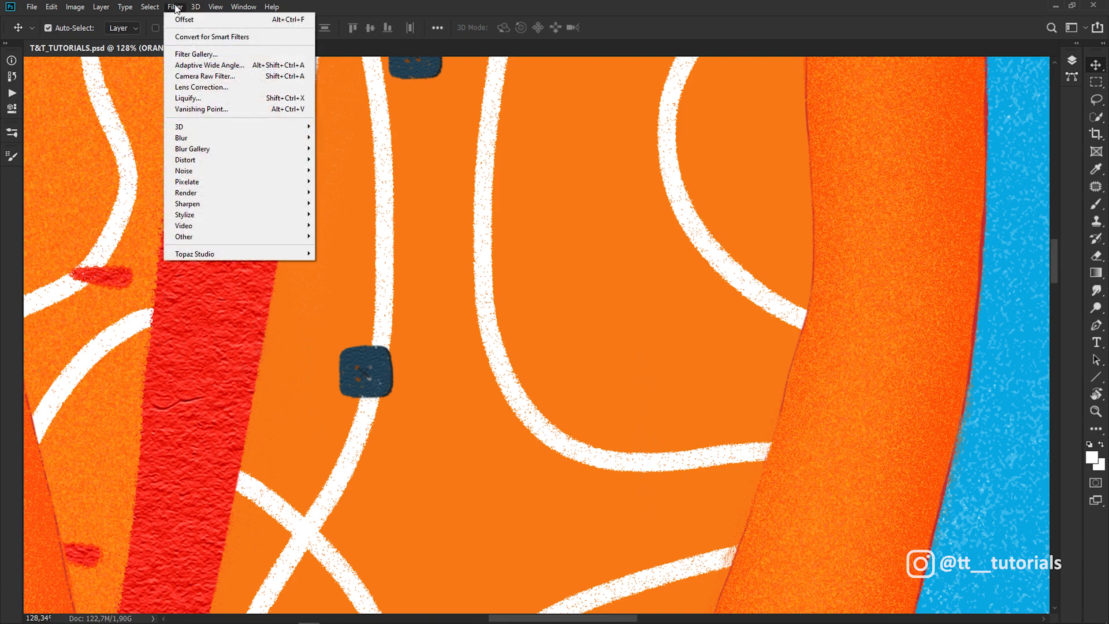
mouse_move(184, 171)
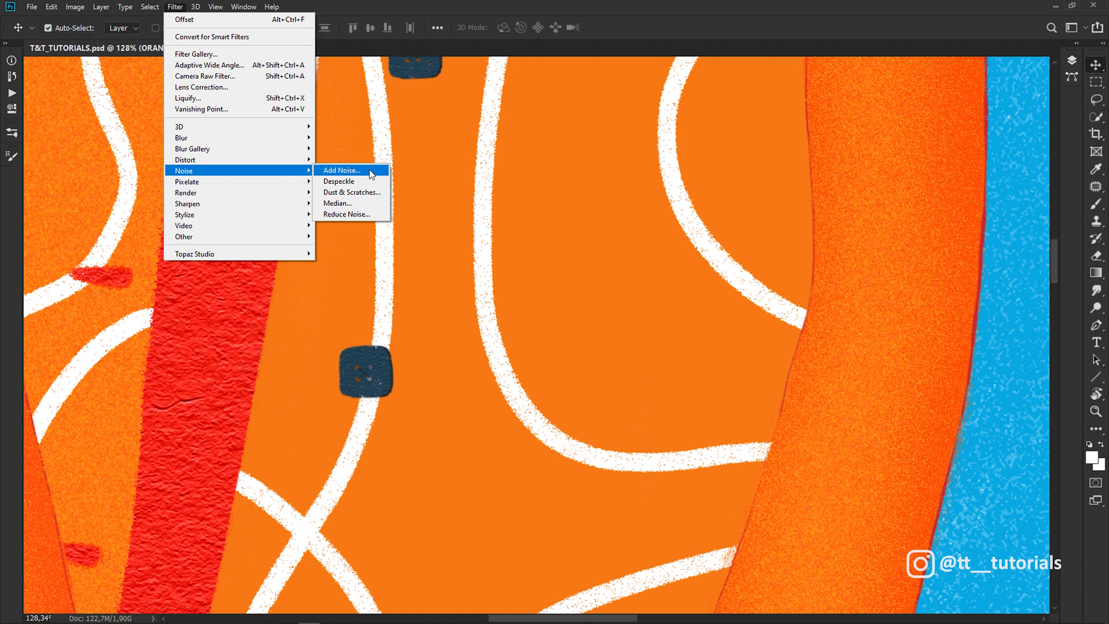
Apply Filter Gallery Grain to the coat: Intensity 25, Contrast 100, Soft grain type.
click(340, 170)
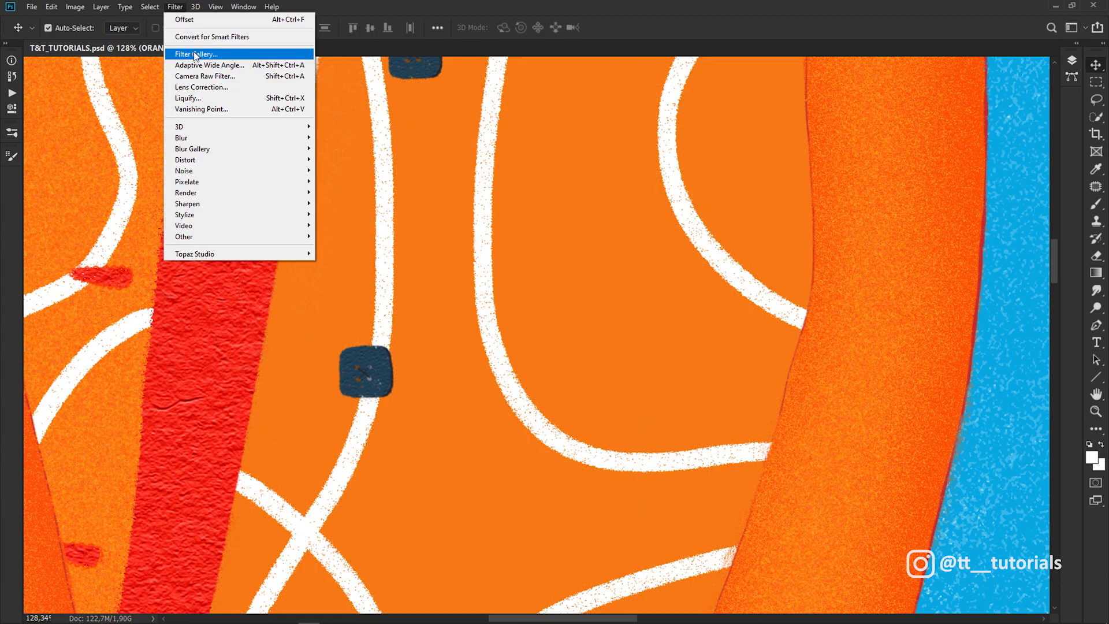
mouse_move(230, 55)
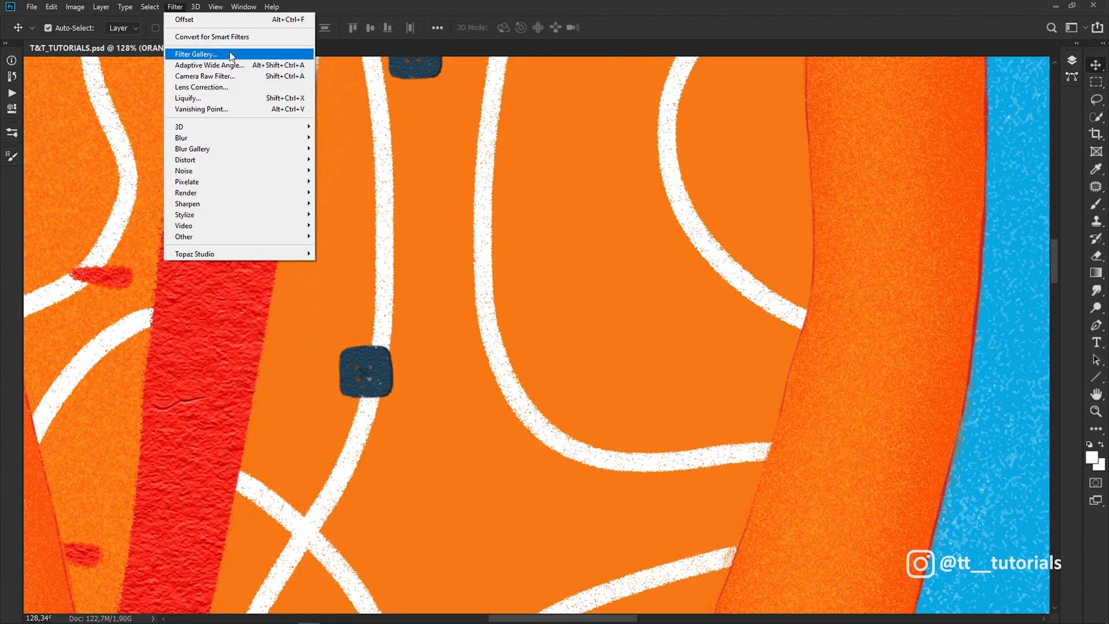
click(195, 54)
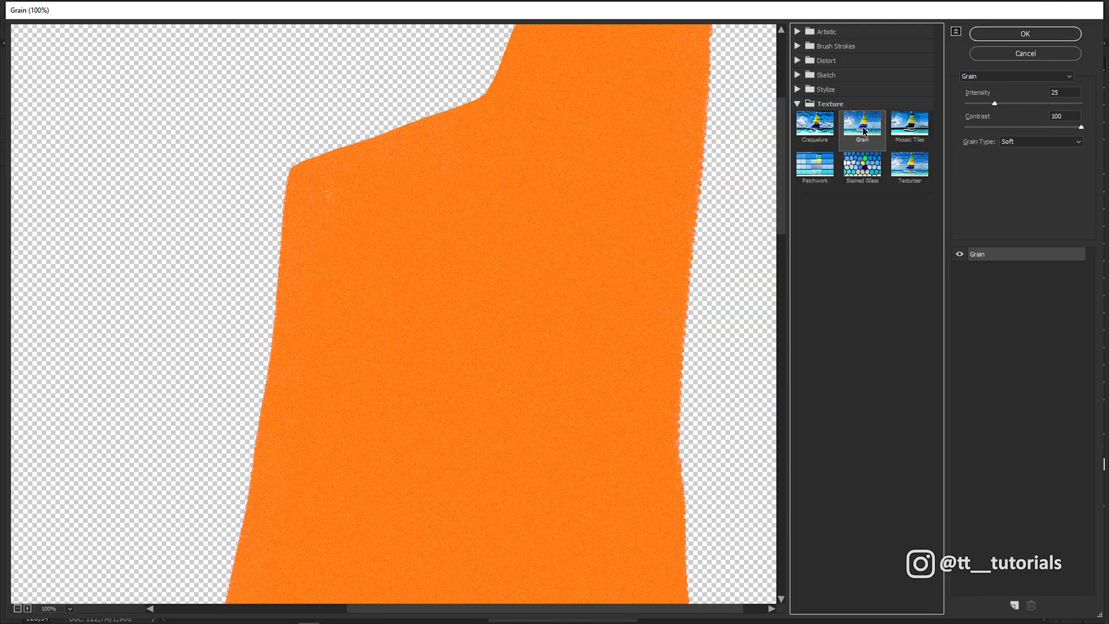
click(1039, 140)
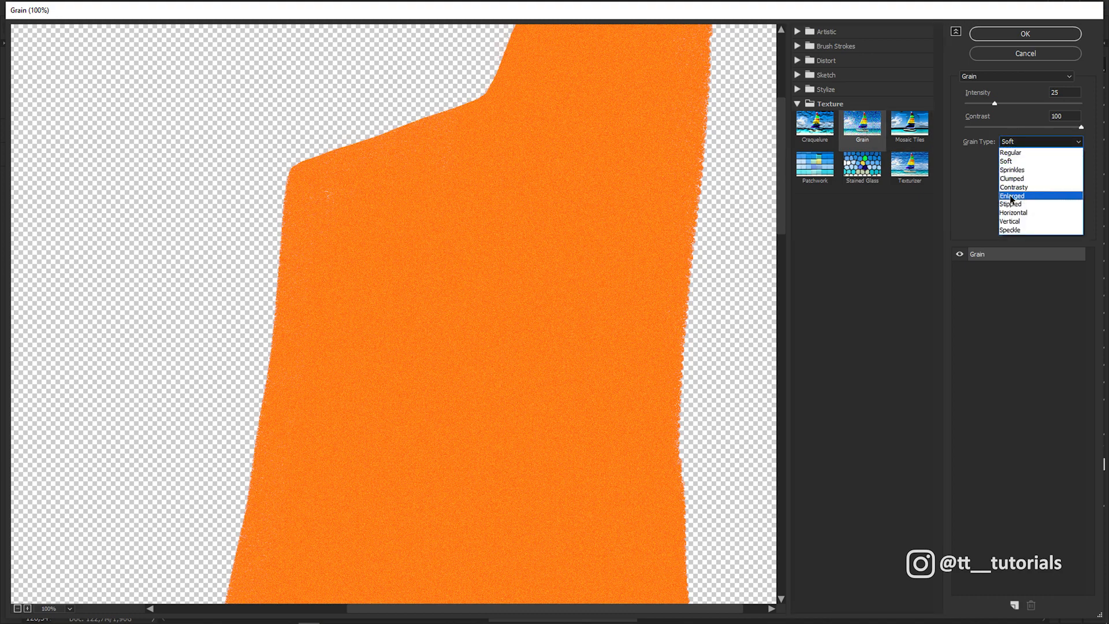
click(1012, 197)
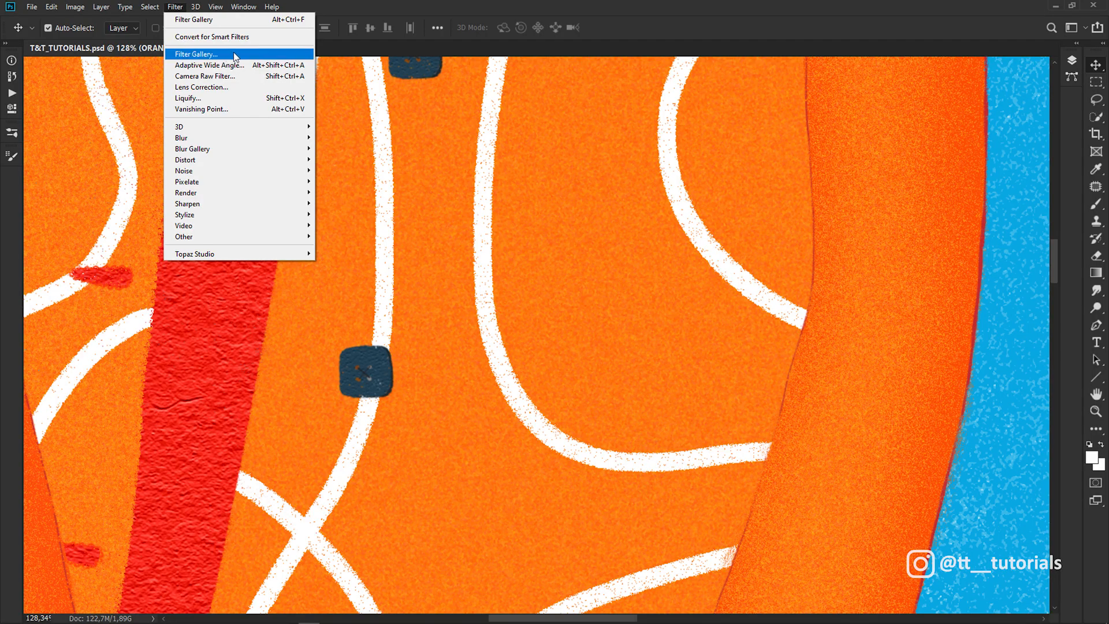
Dismiss the reopened gallery and make the hair layer active.
click(196, 55)
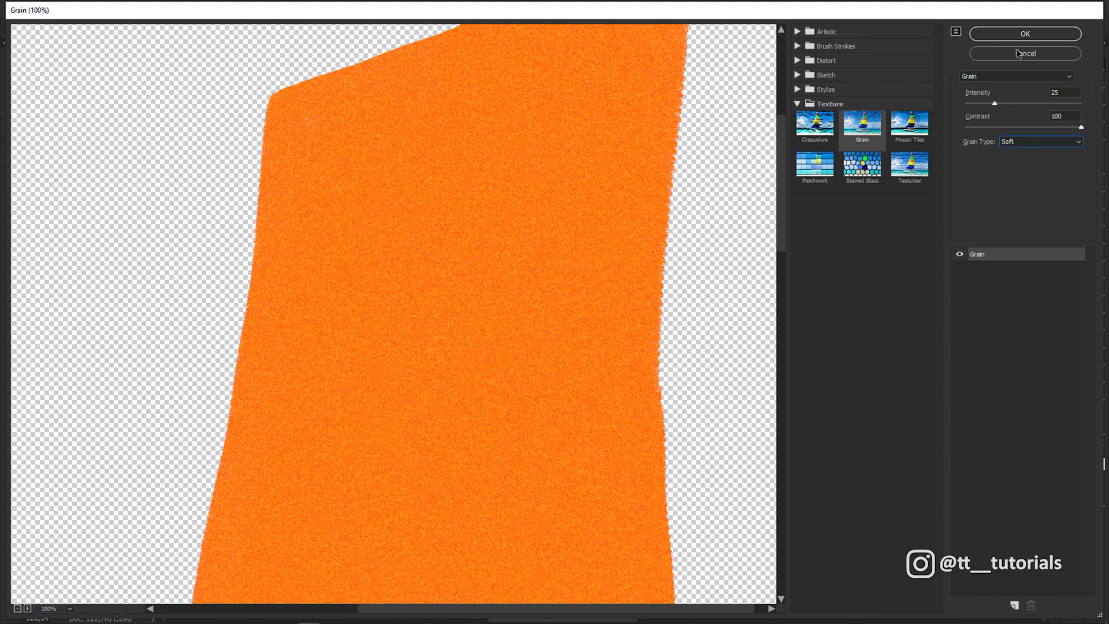
click(1024, 33)
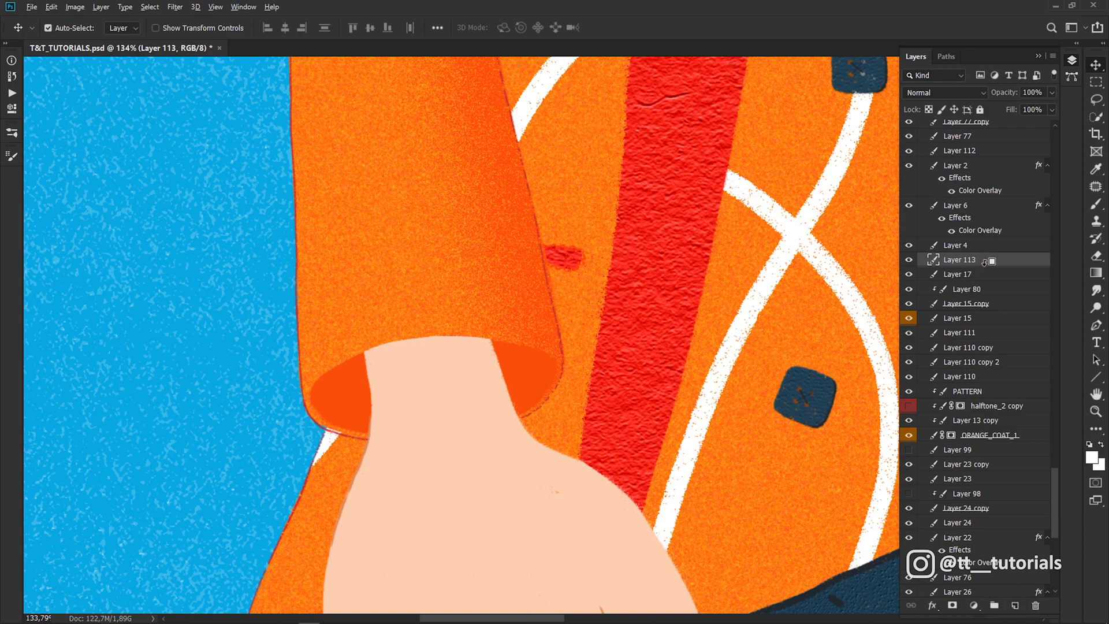
click(943, 92)
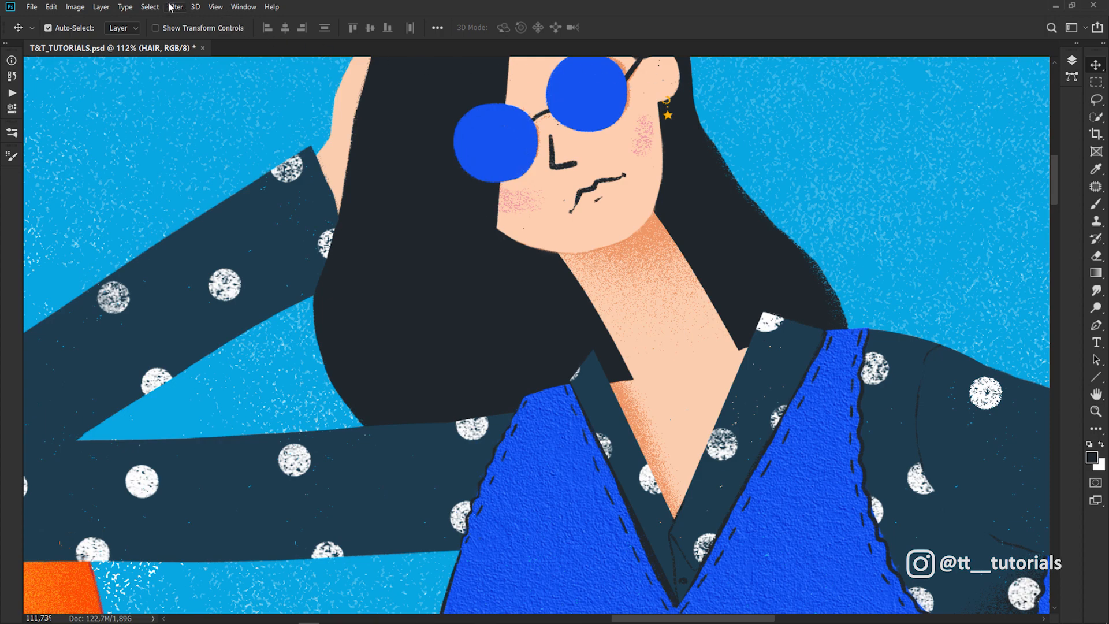
Preview Texturizer on the hair with a new texture, Scaling 66, Relief 9, Light Top.
click(175, 7)
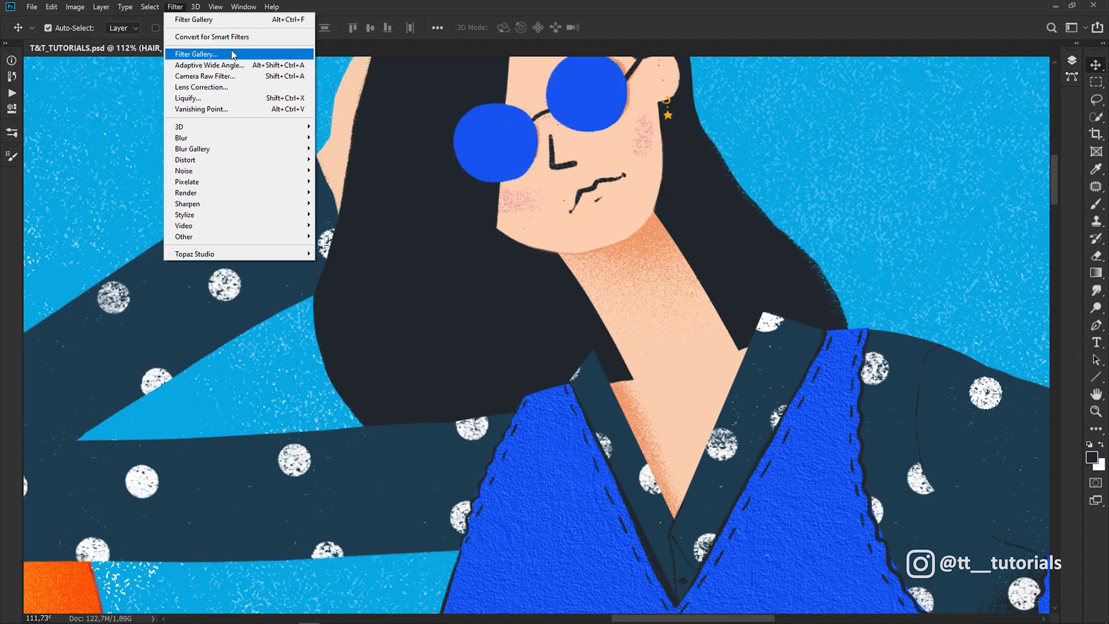
click(197, 54)
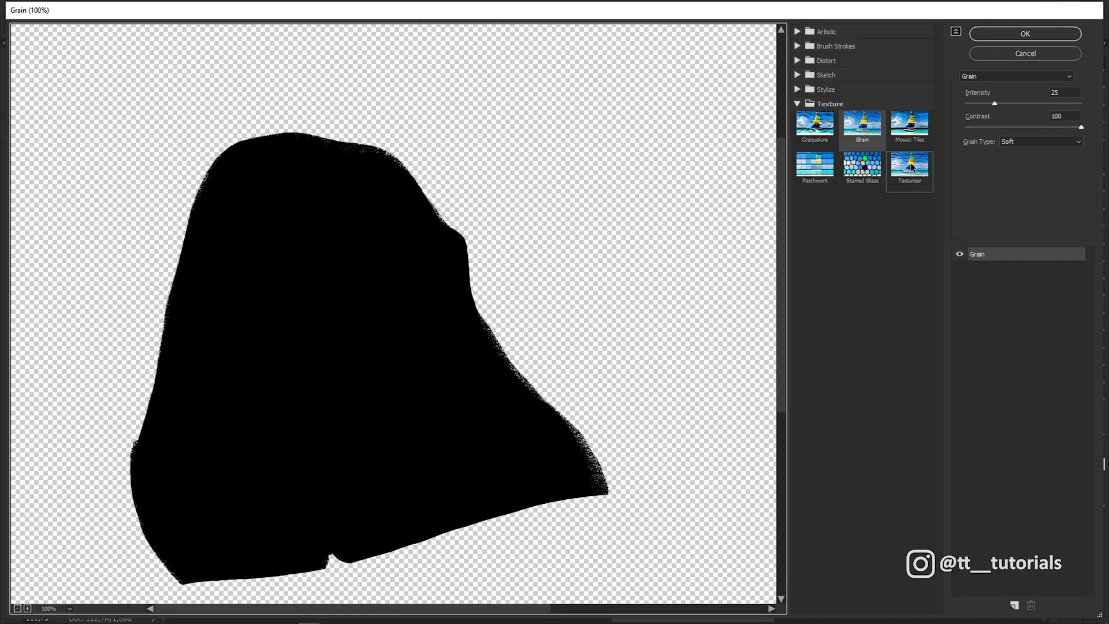
click(909, 166)
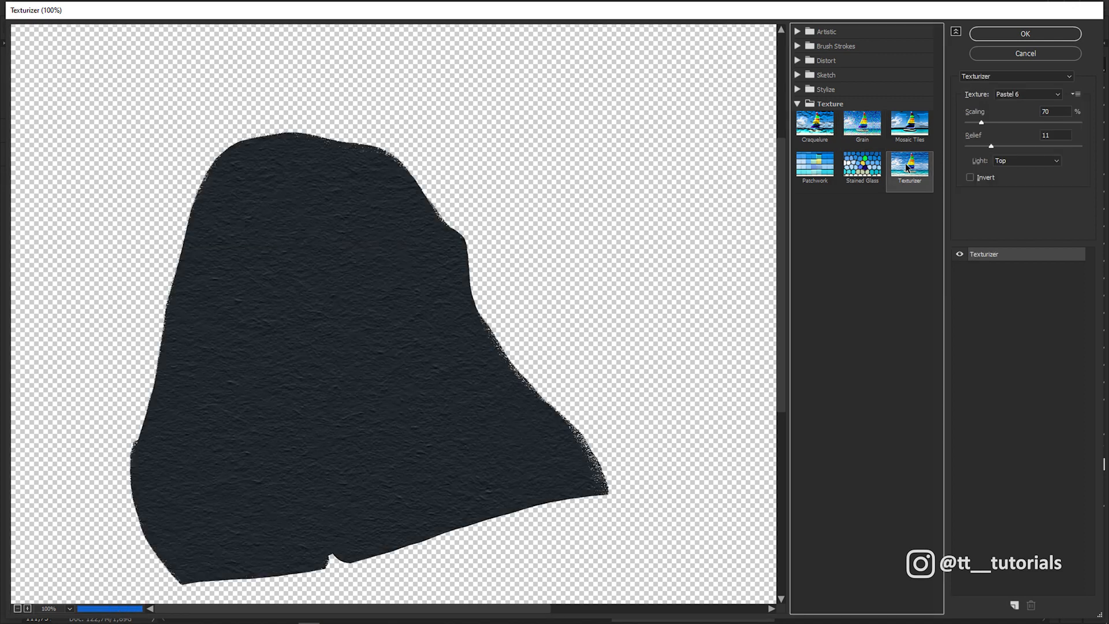
click(1074, 94)
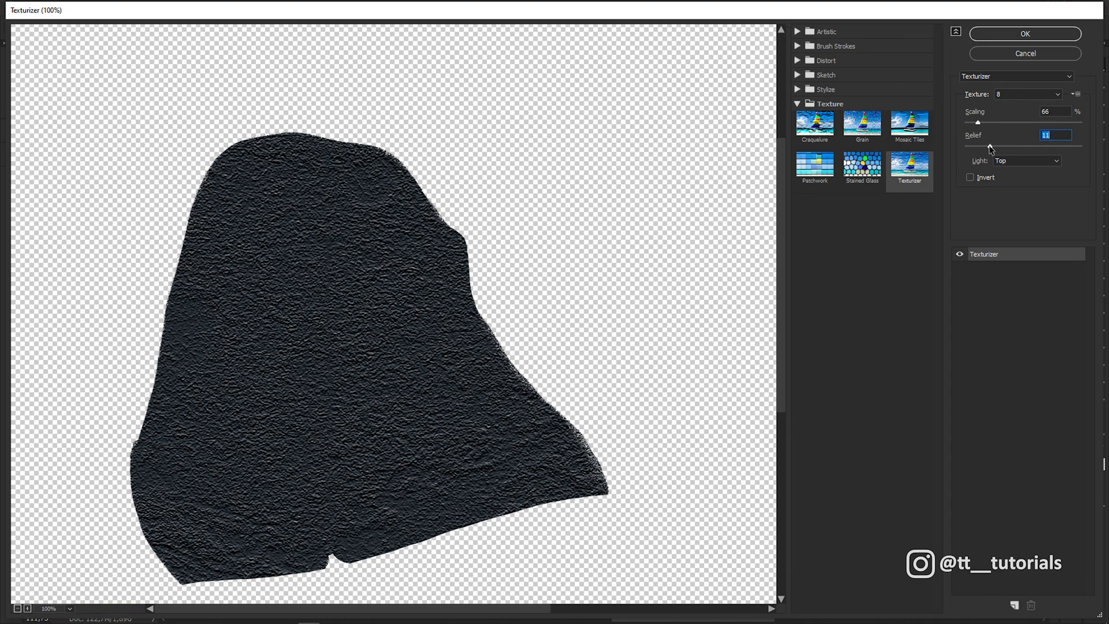
click(1025, 160)
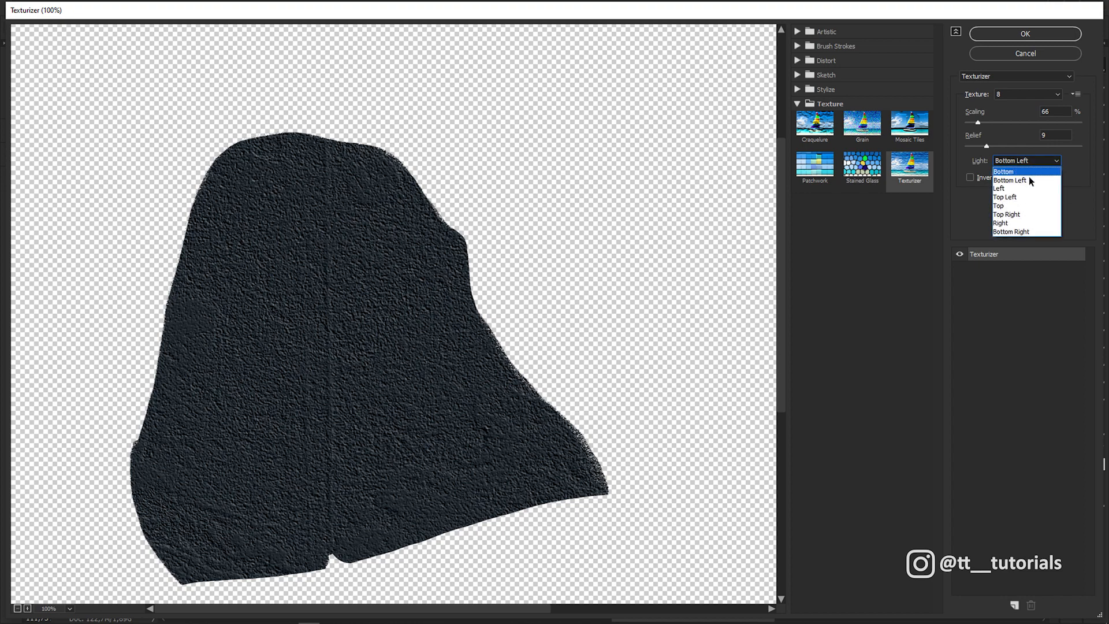
click(998, 206)
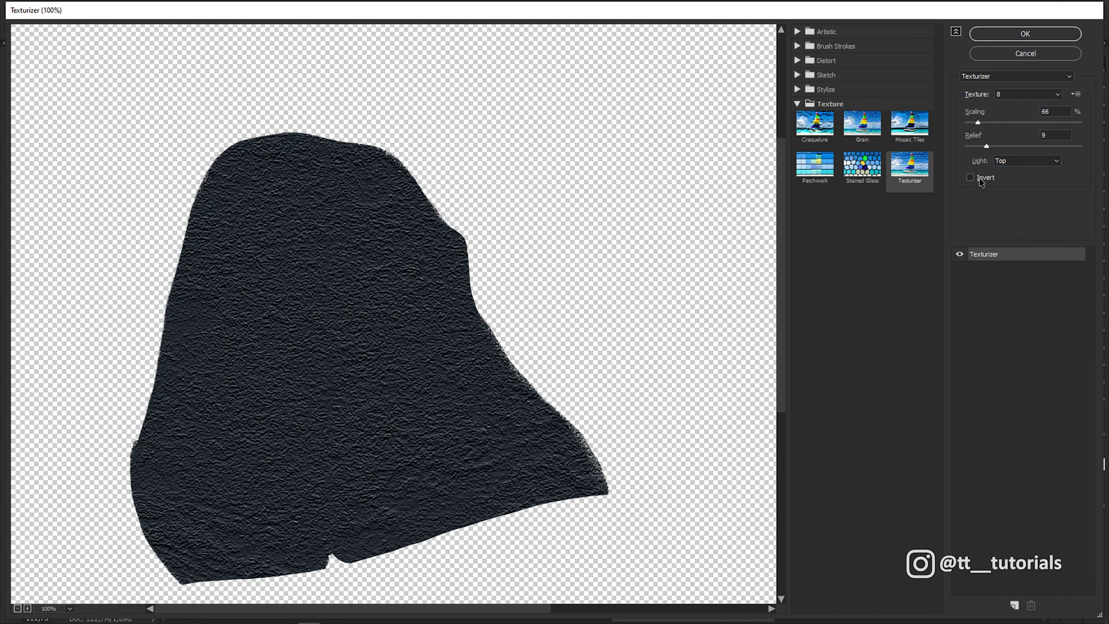